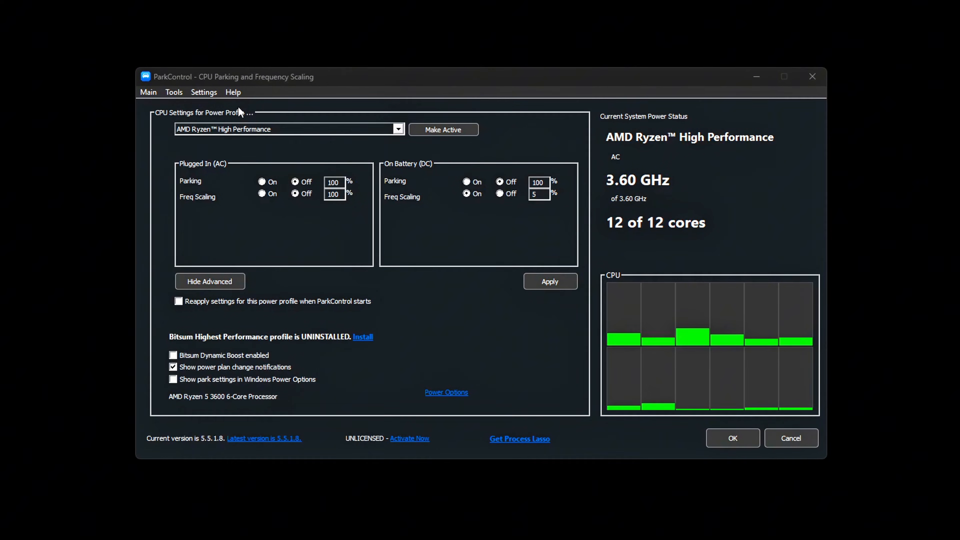
Show Parking Off in ParkControl and confirm the hidden setting's Attributes value of 2
click(398, 128)
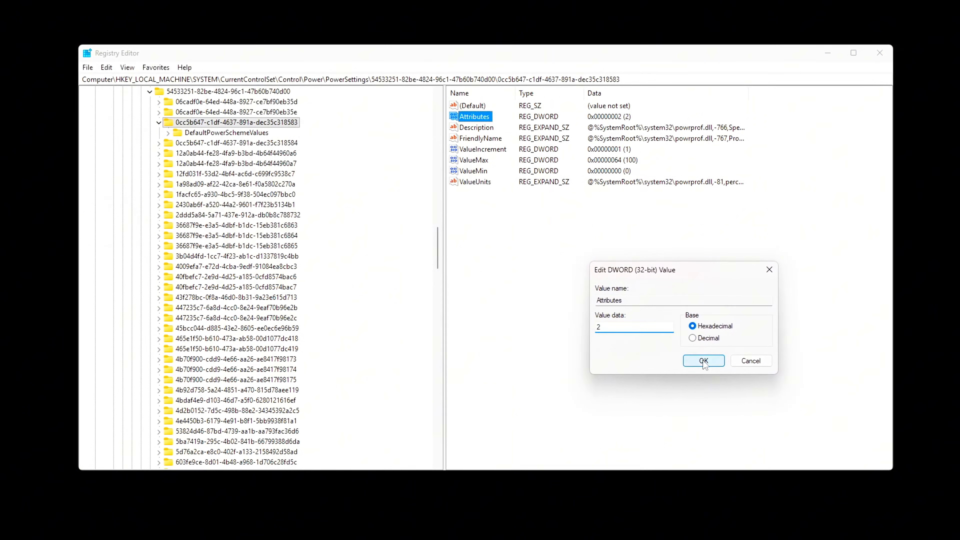
click(704, 361)
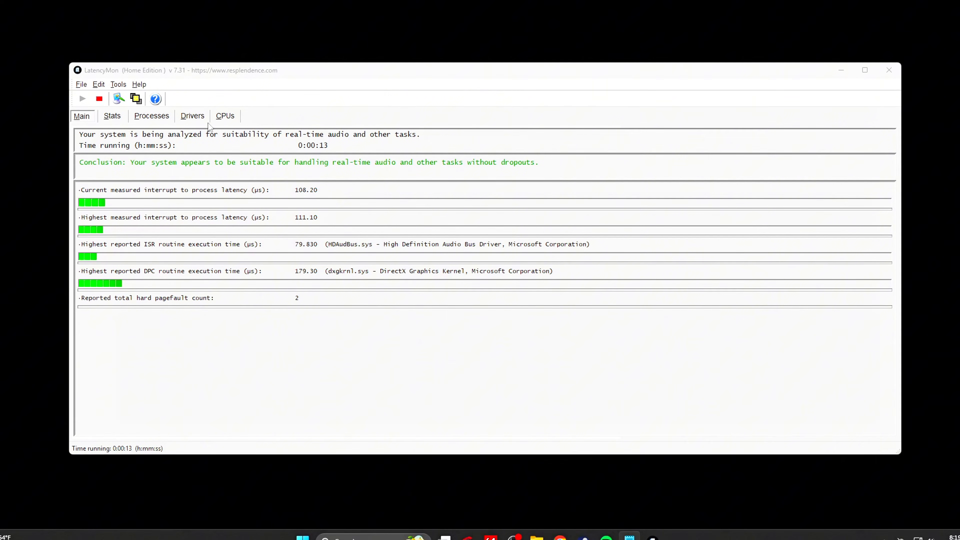
Review the Processes and Drivers lists, ranking drivers by DPC count and highest execution time
click(152, 116)
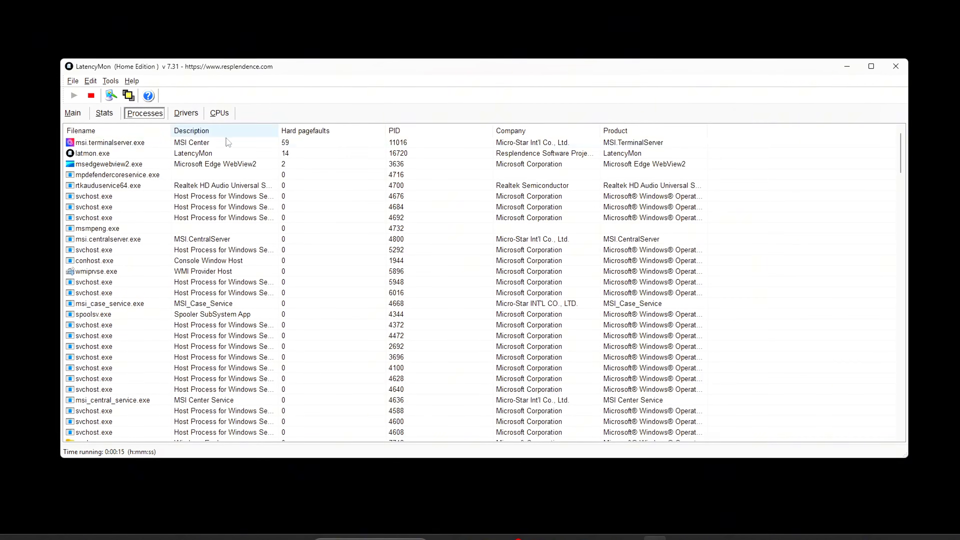
click(186, 113)
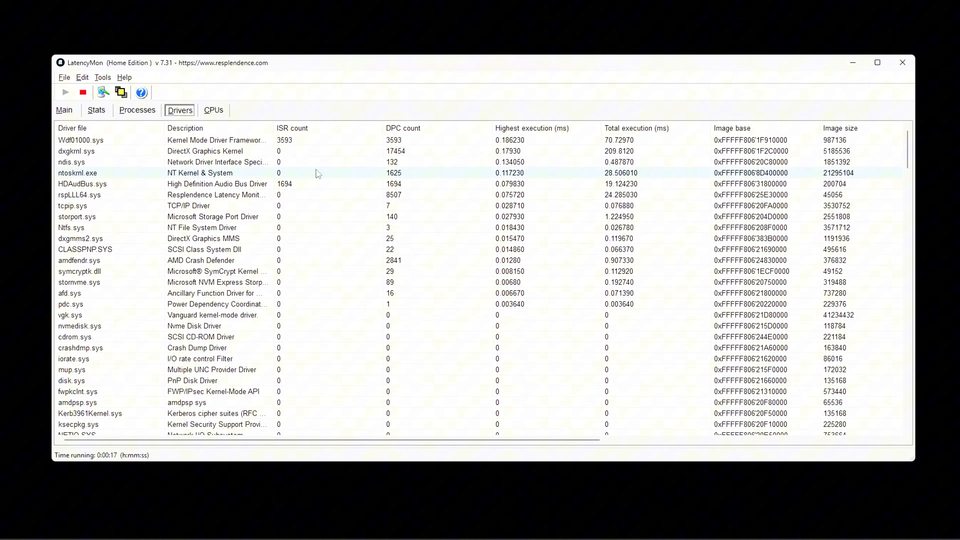
click(532, 125)
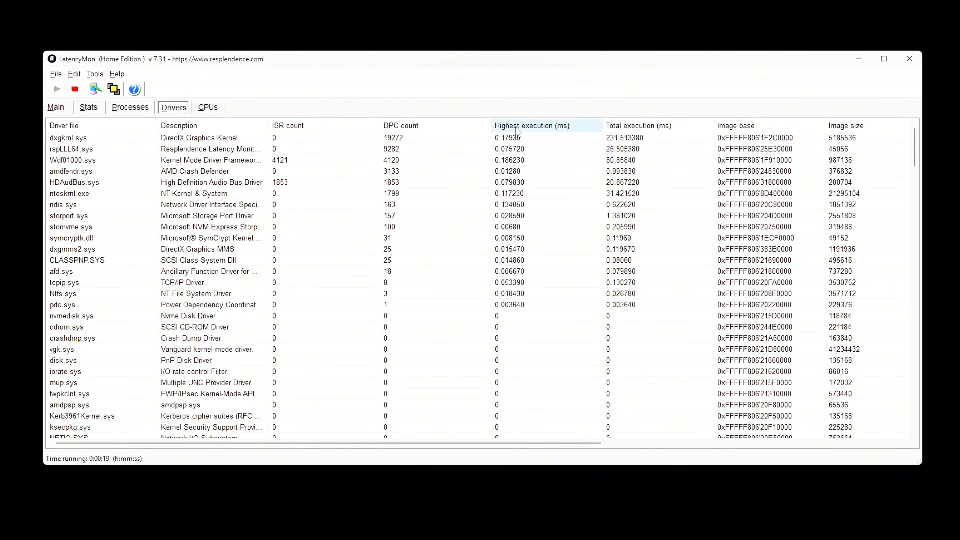
click(637, 123)
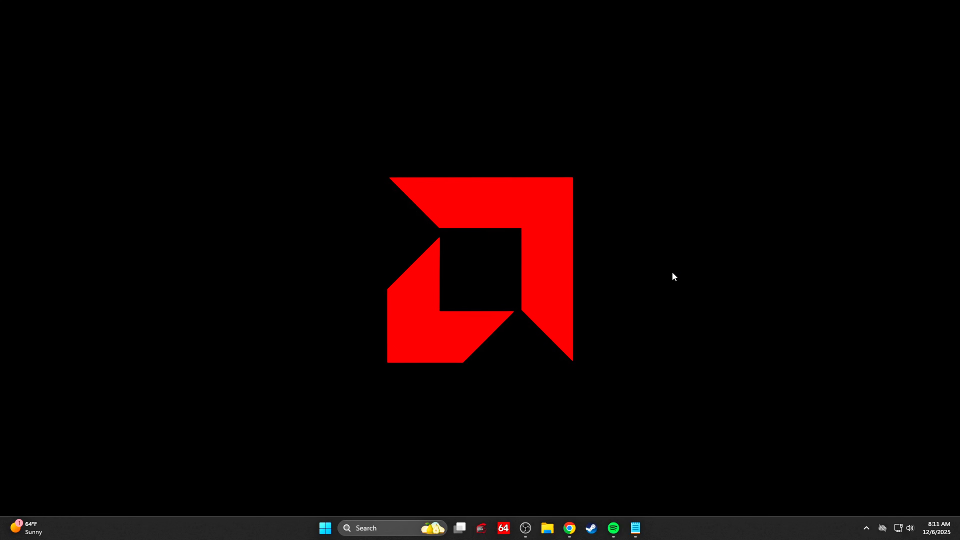
Launch Chrome and download ParkControl from the bitsum.com page
click(569, 528)
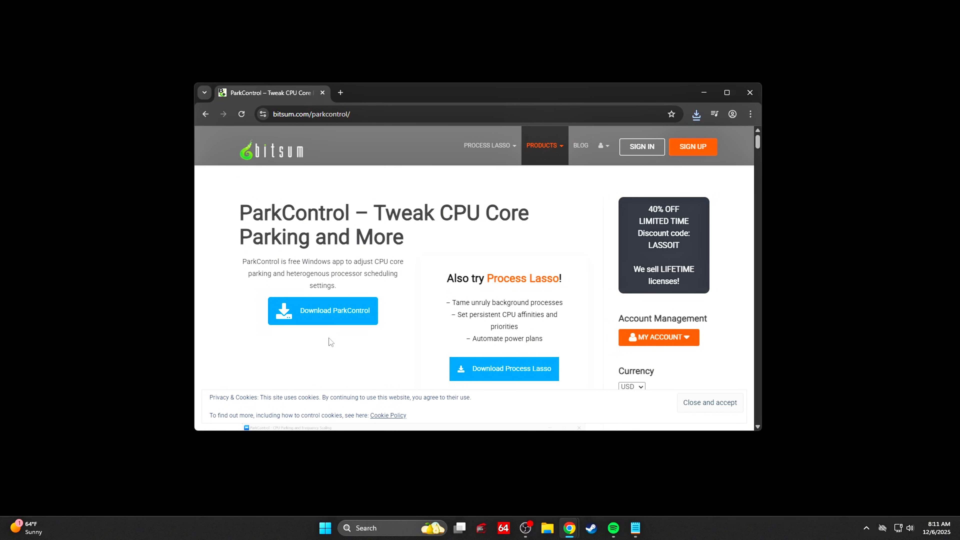
click(695, 114)
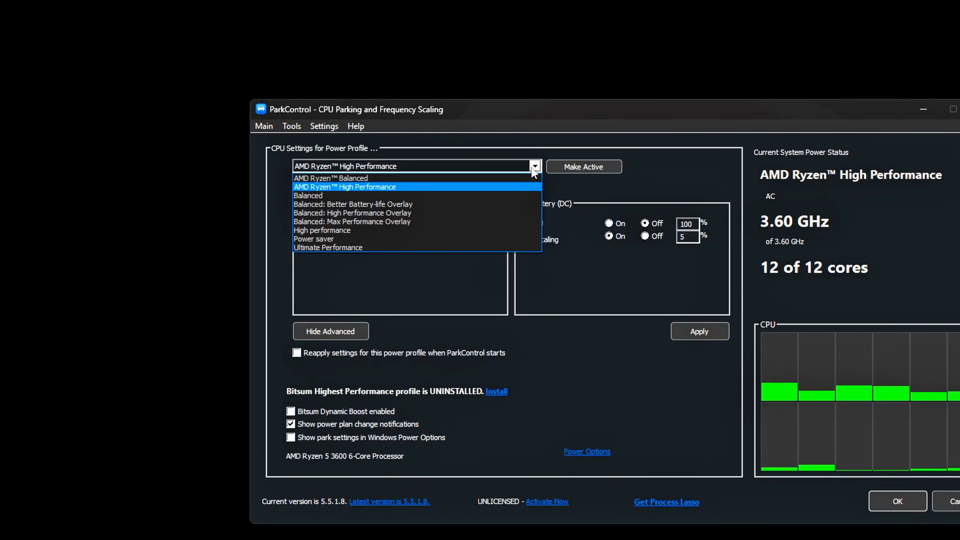
mouse_move(492, 201)
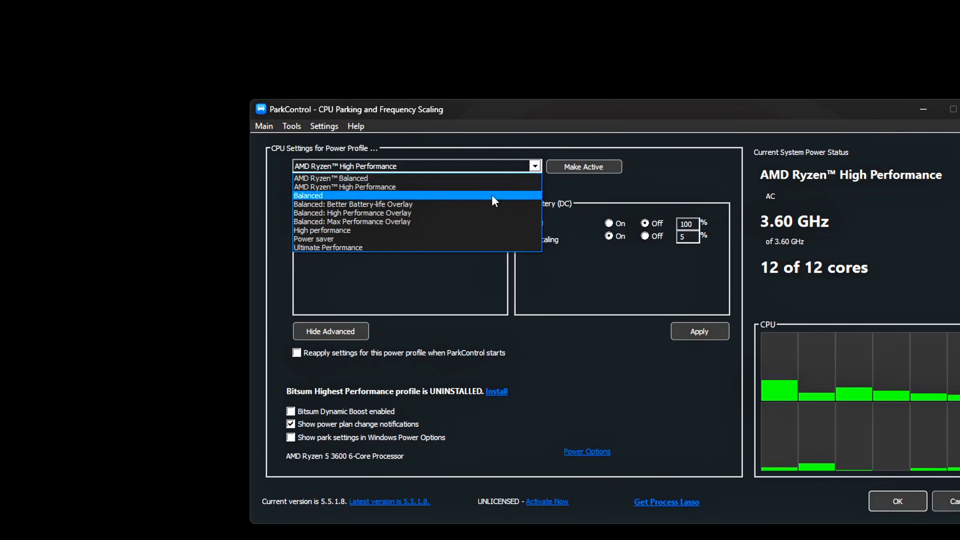
mouse_move(456, 225)
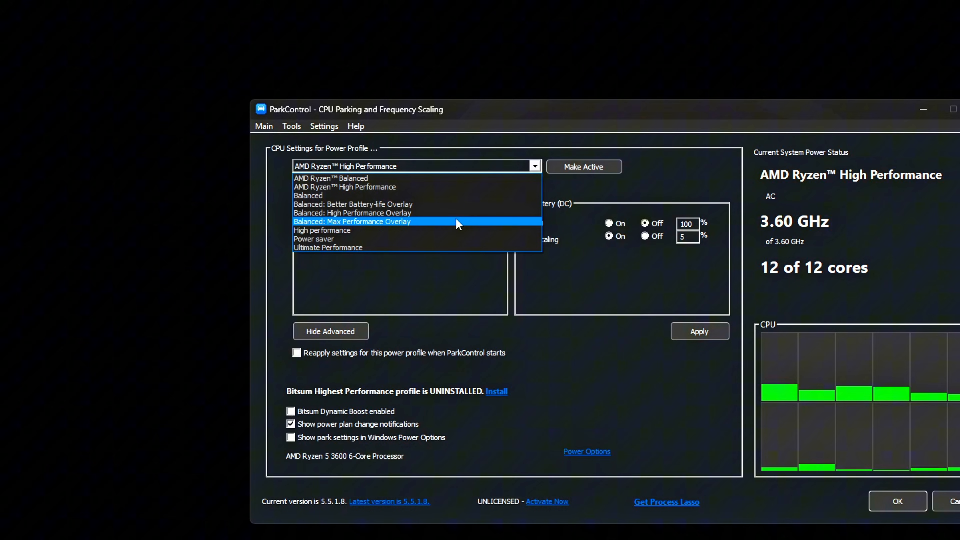
Make Max Performance Overlay the active profile and select Balanced: Max Performance Overlay for editing
click(264, 126)
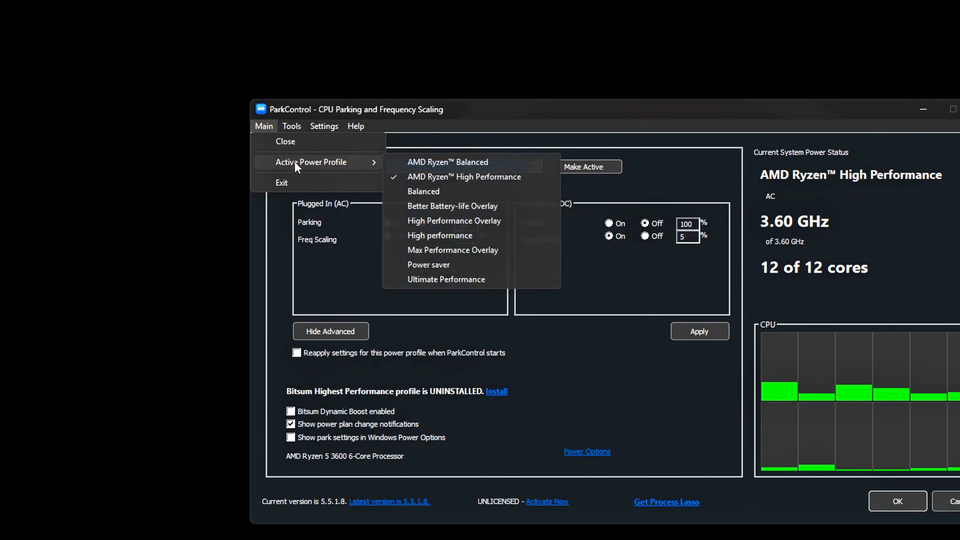
mouse_move(487, 254)
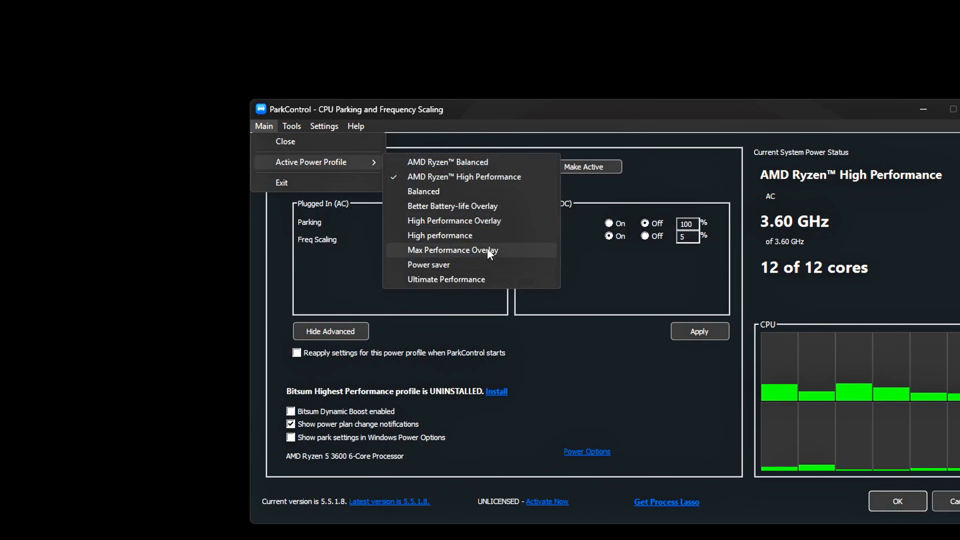
mouse_move(438, 254)
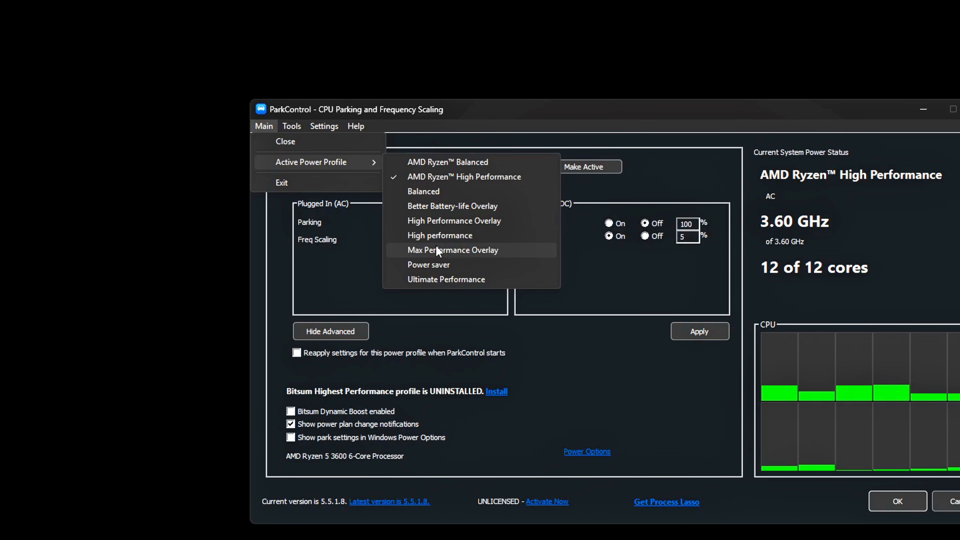
click(452, 250)
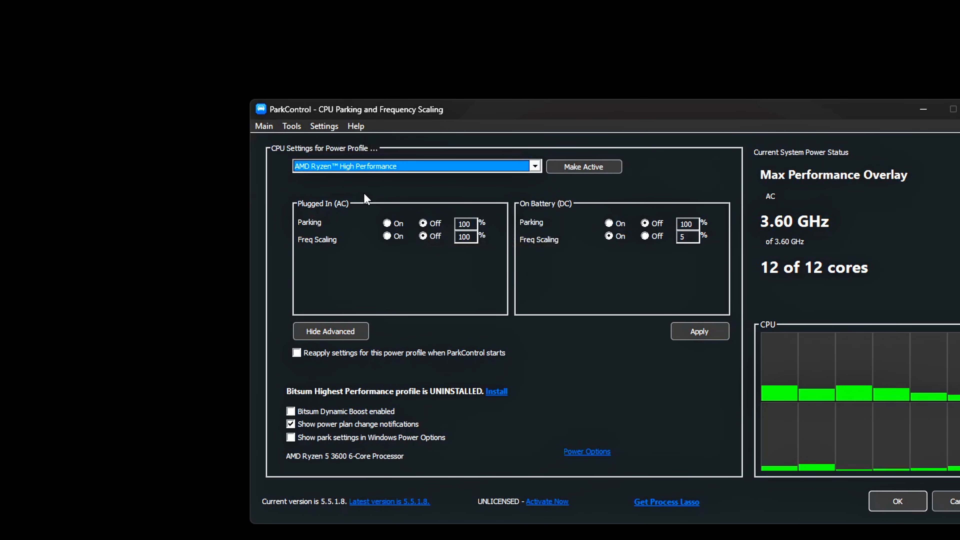
click(264, 126)
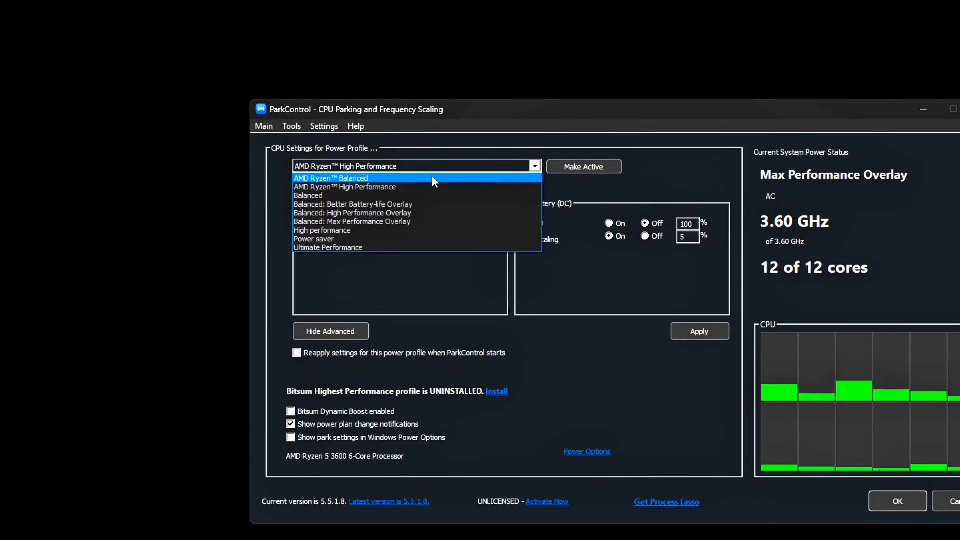
click(352, 222)
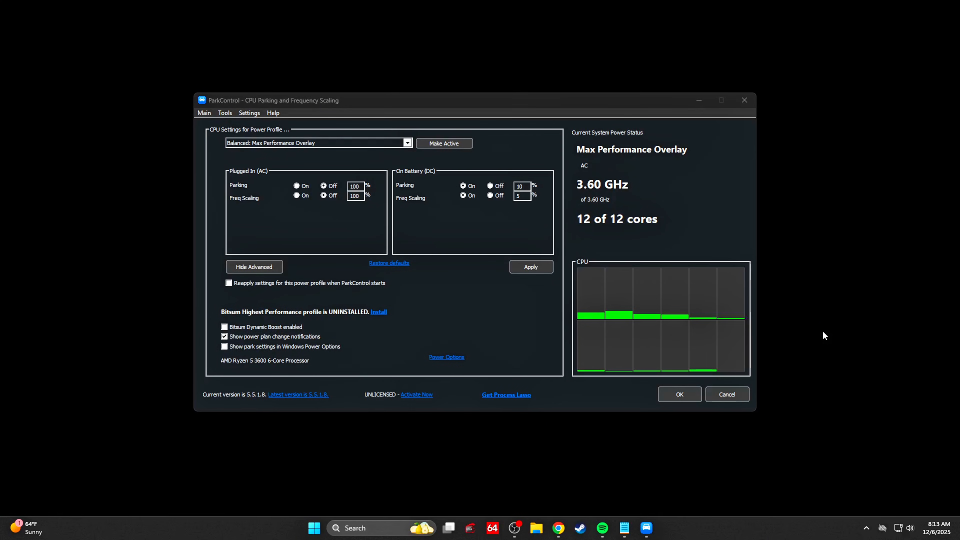
mouse_move(268, 193)
text(0)
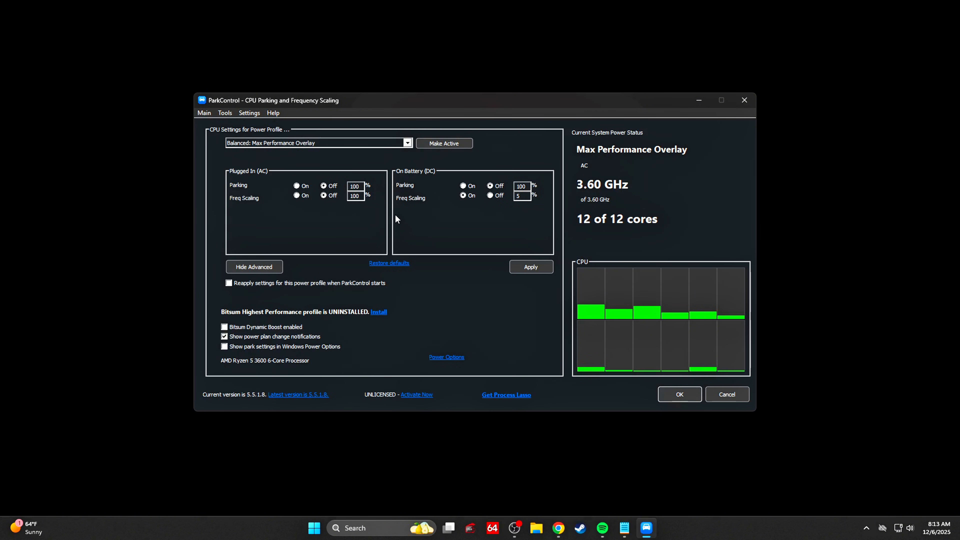
Set the On Battery parking percentage field to 100 so all cores stay unparked
triple_click(520, 186)
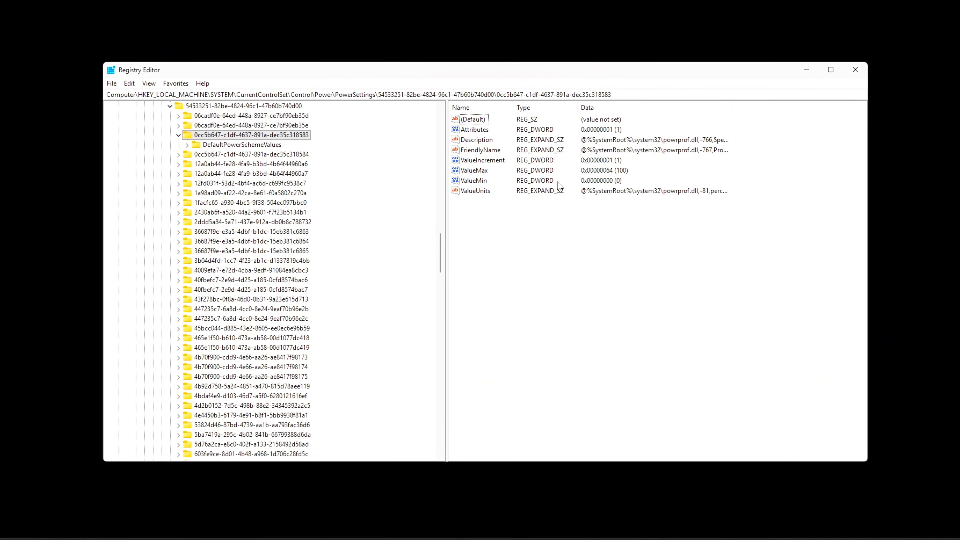
Edit the Attributes DWORD of power setting 0cc5b647-c1df-4637-891a-dec35c318583 and confirm it
double_click(474, 130)
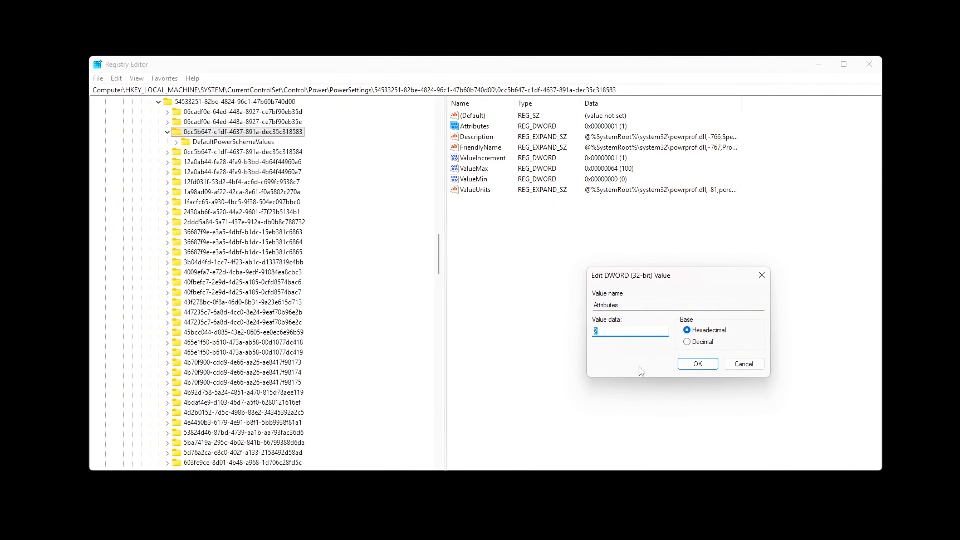
click(697, 364)
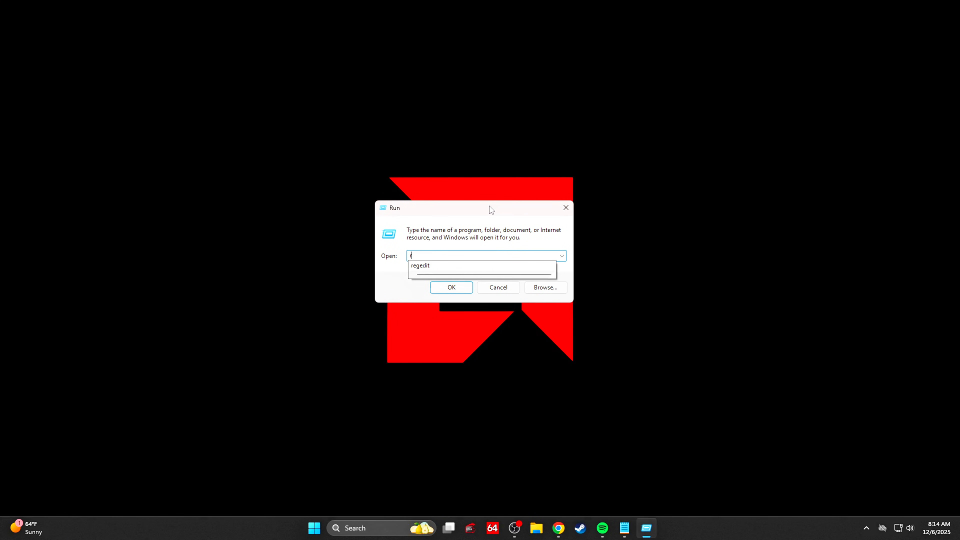
Launch Registry Editor via regedit from the Run box
click(451, 287)
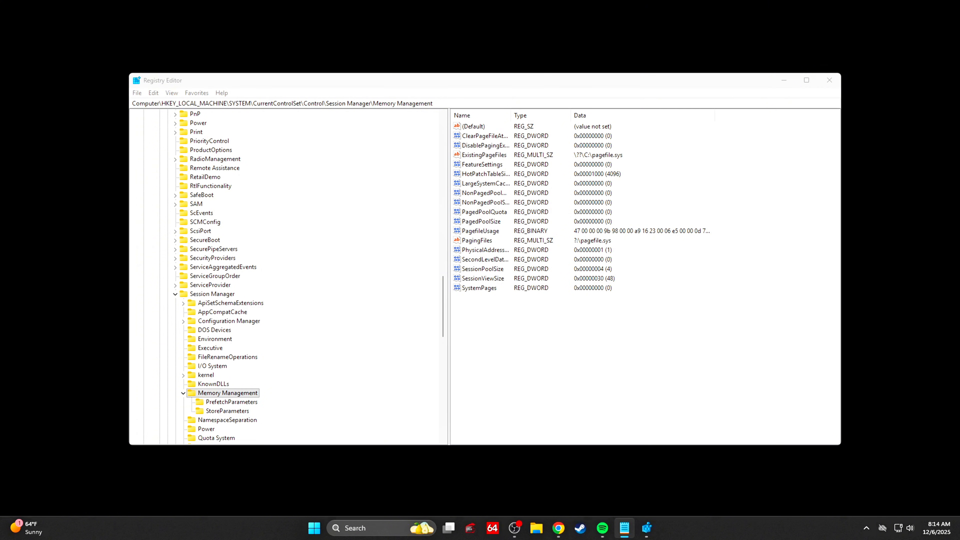
mouse_move(410, 153)
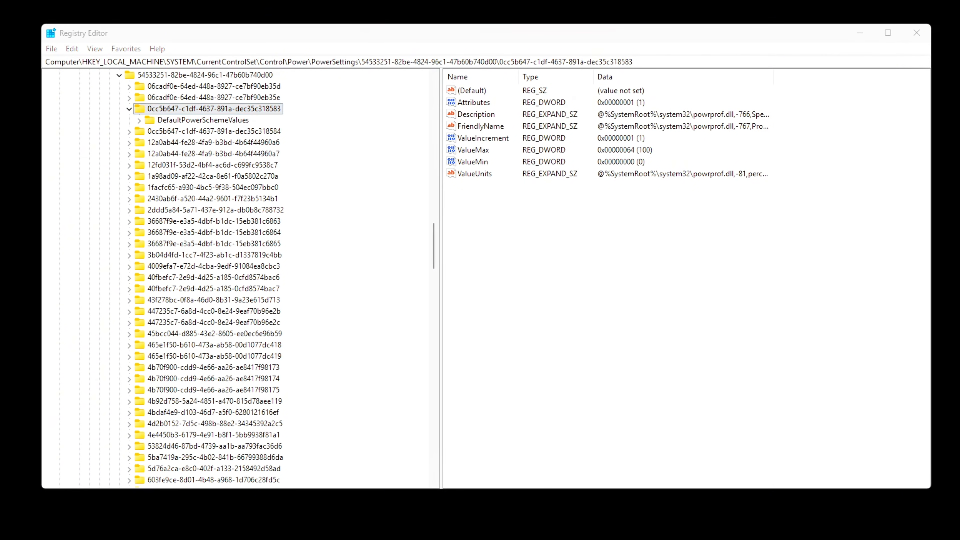
mouse_move(582, 302)
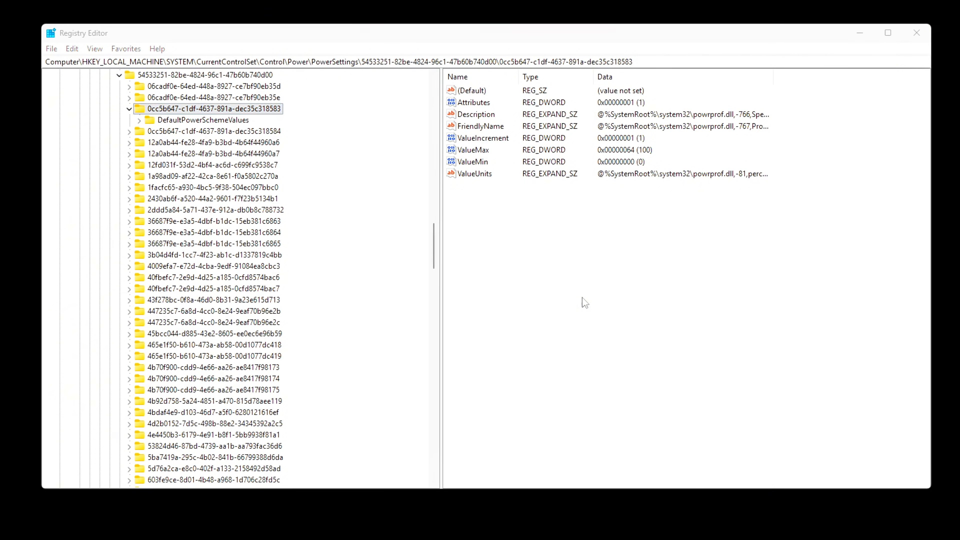
Set Attributes of power setting 0cc5b647-c1df-4637-891a-dec35c318583 to 2
right_click(583, 308)
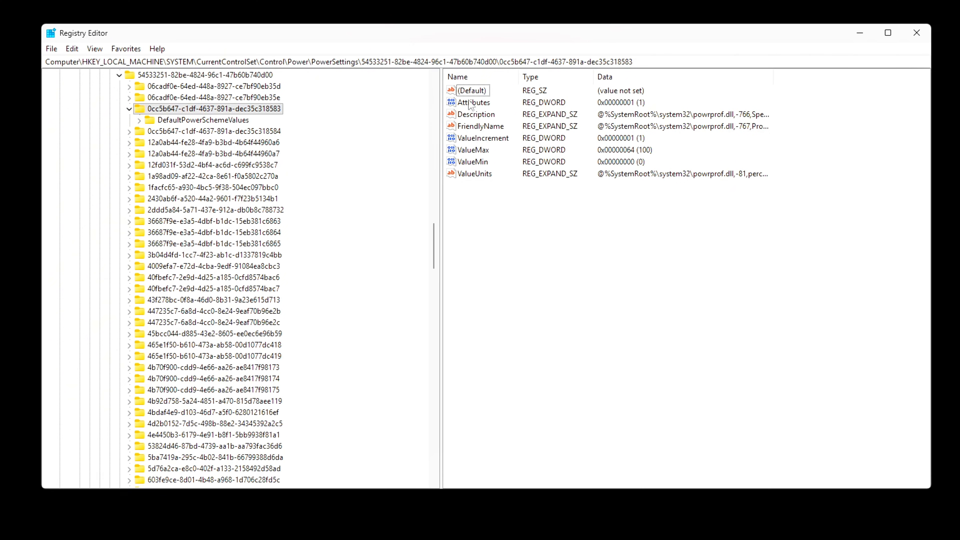
double_click(473, 102)
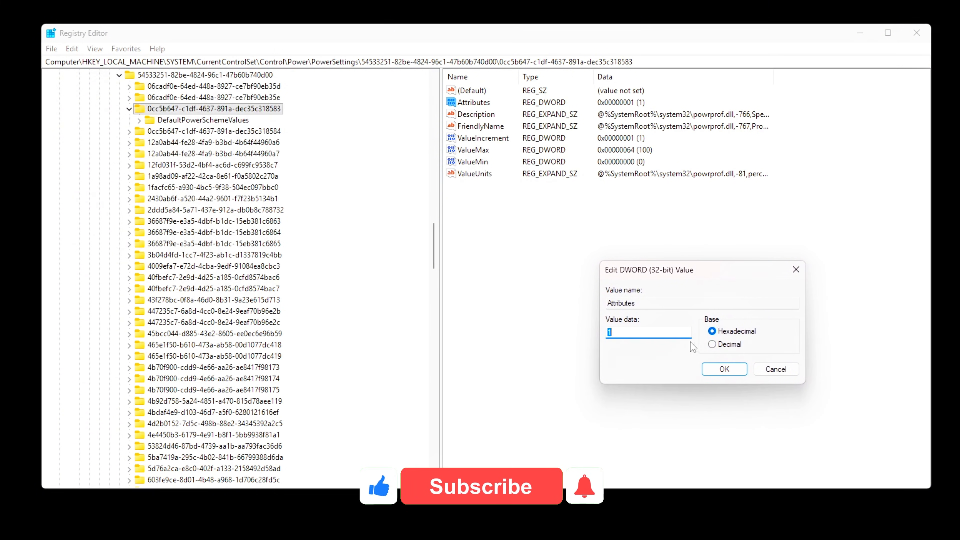
text(2)
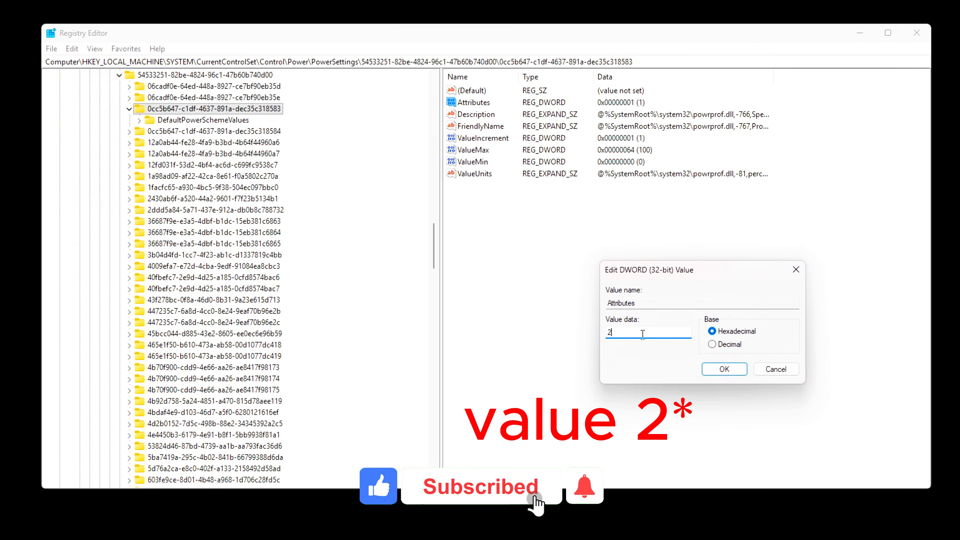
click(724, 368)
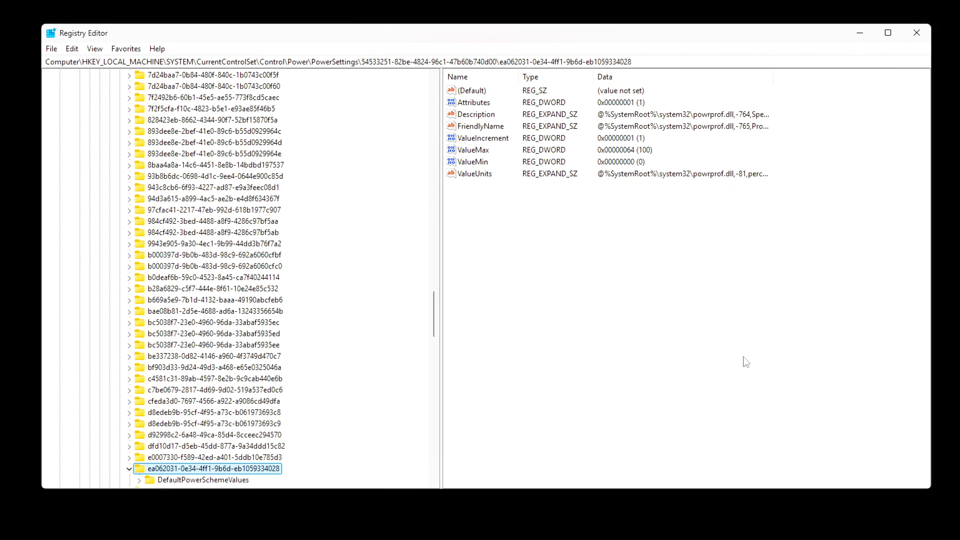
right_click(572, 315)
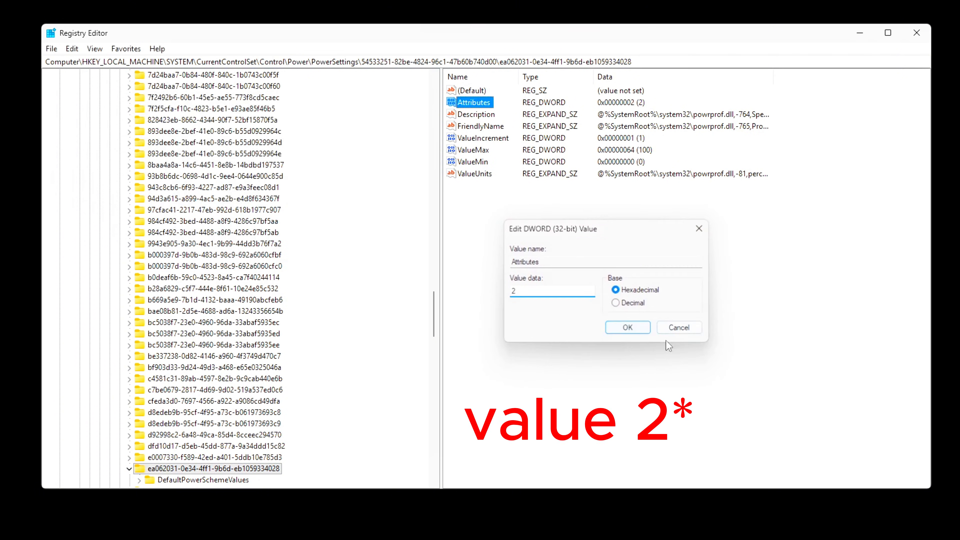
click(627, 327)
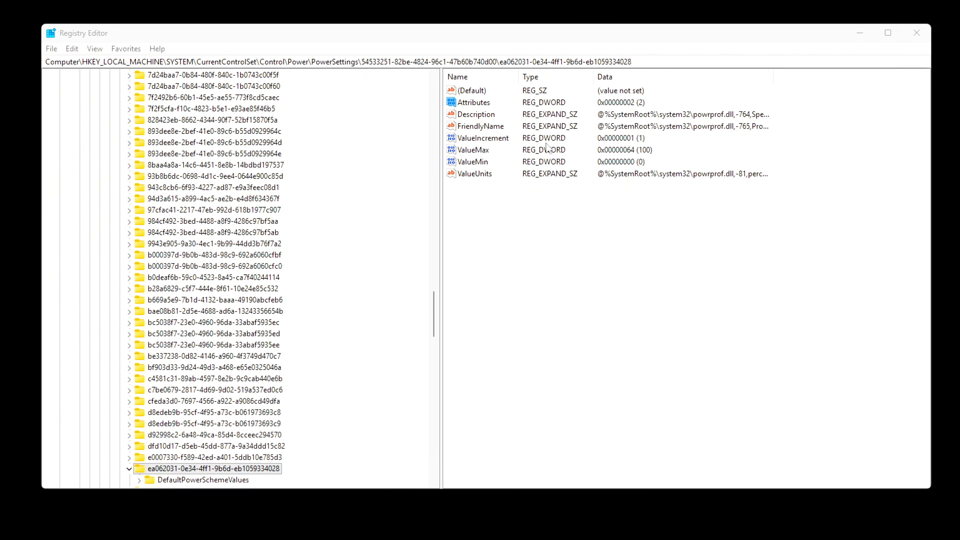
Set Attributes of power setting b28a6829-c5f7-444e-8f61-10e24e85c532 to 2
click(213, 288)
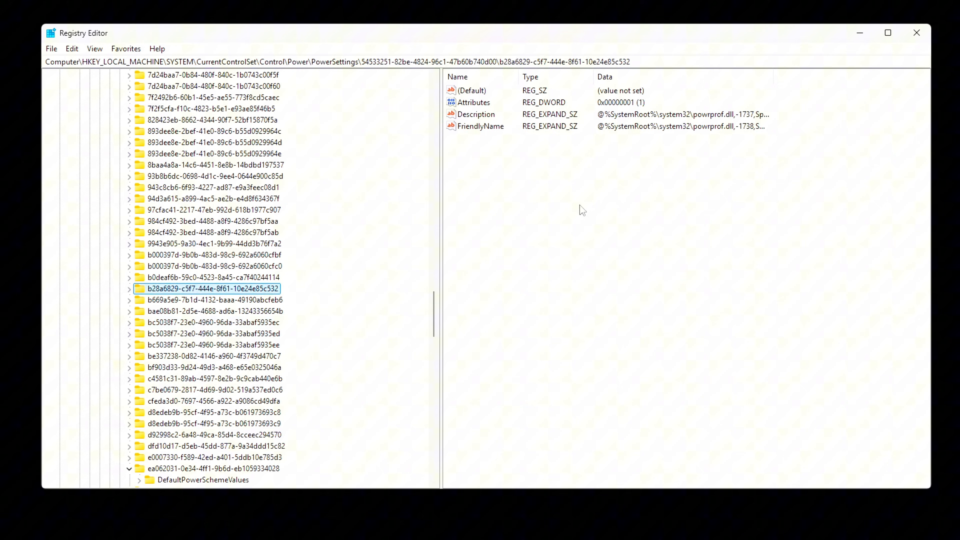
double_click(473, 102)
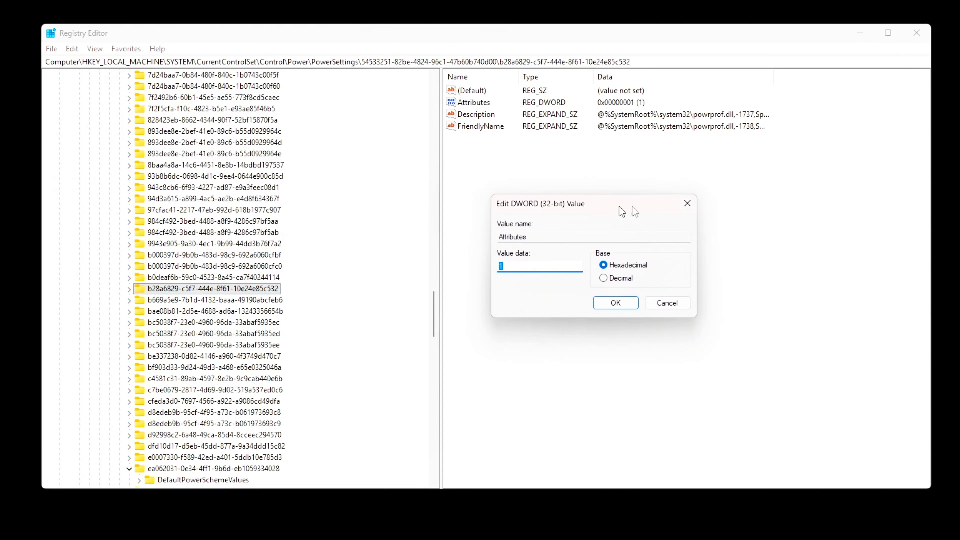
text(2)
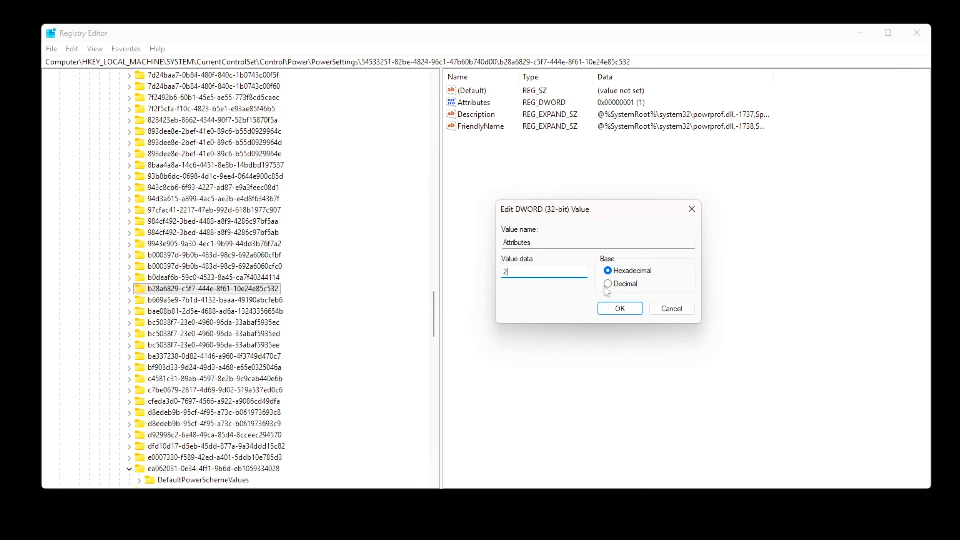
click(620, 307)
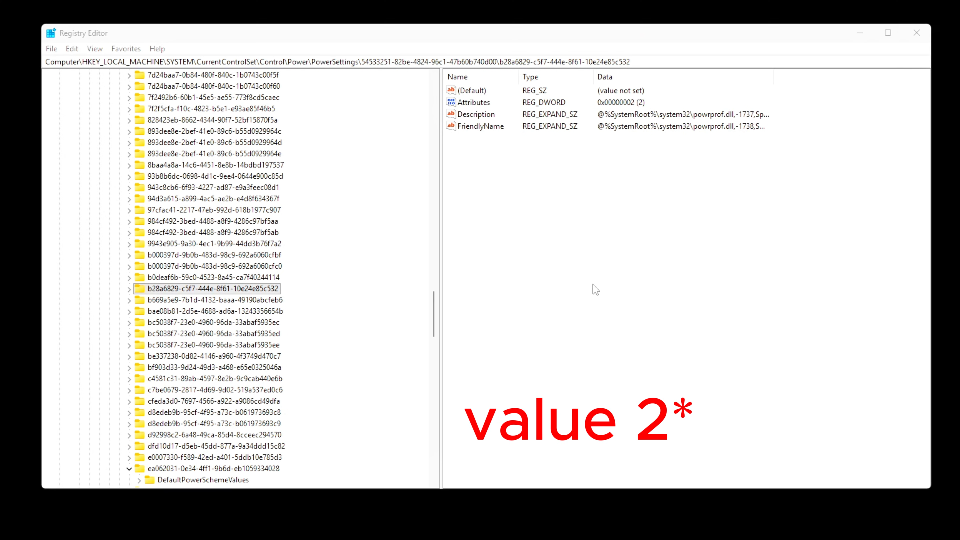
click(474, 102)
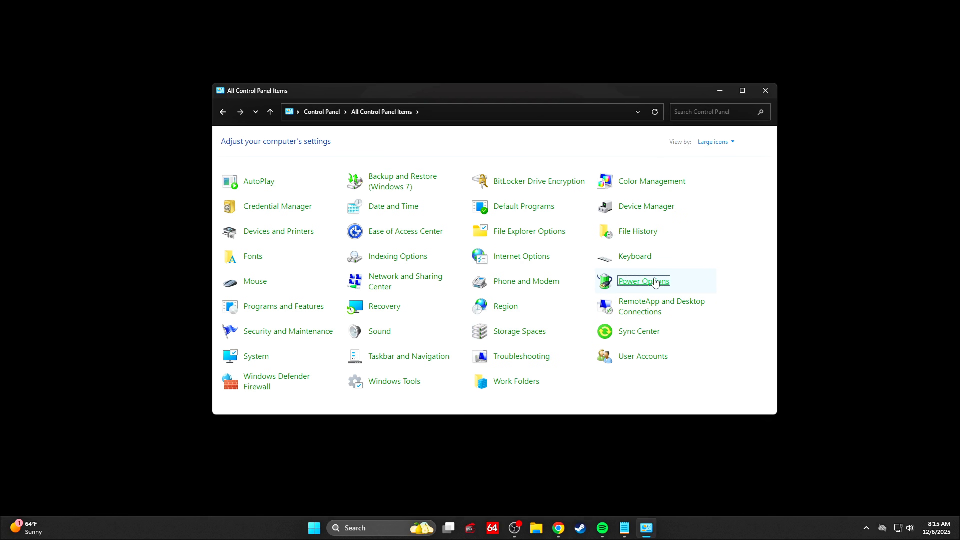
In Power Options, activate an Ultimate Performance plan and go to its advanced power settings
click(643, 281)
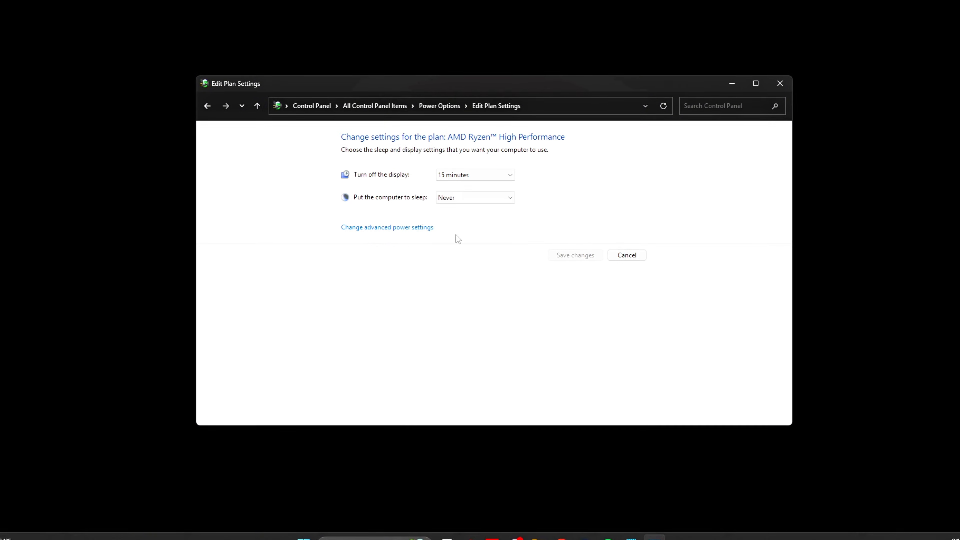
click(387, 227)
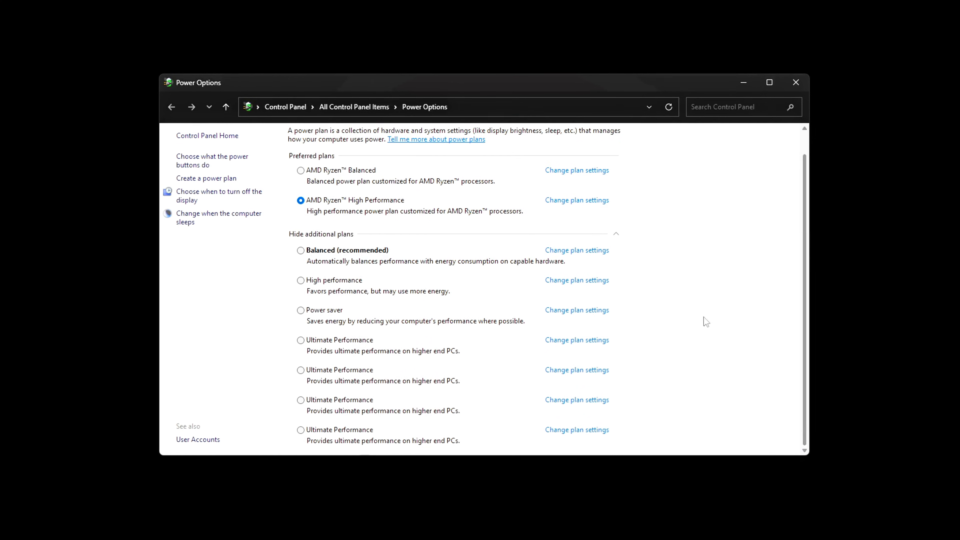
click(295, 383)
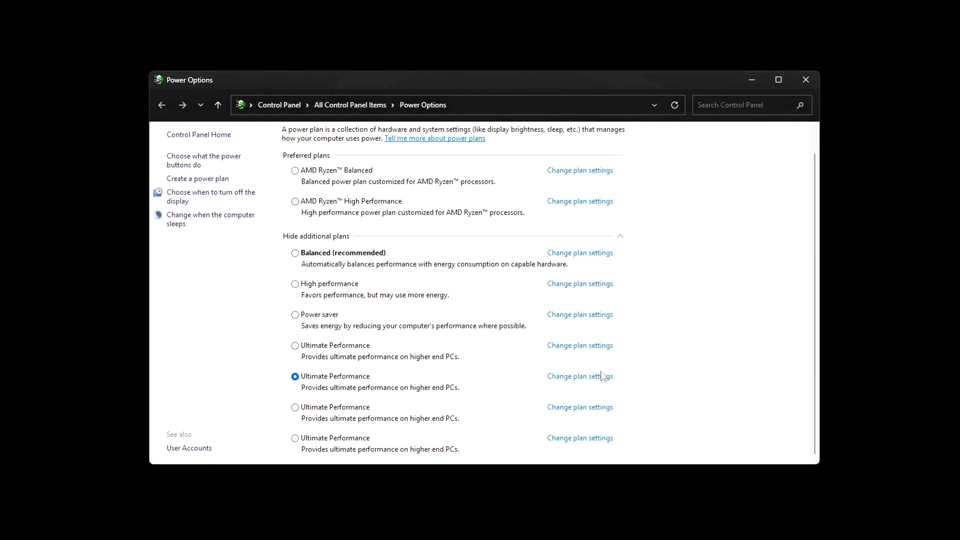
click(580, 376)
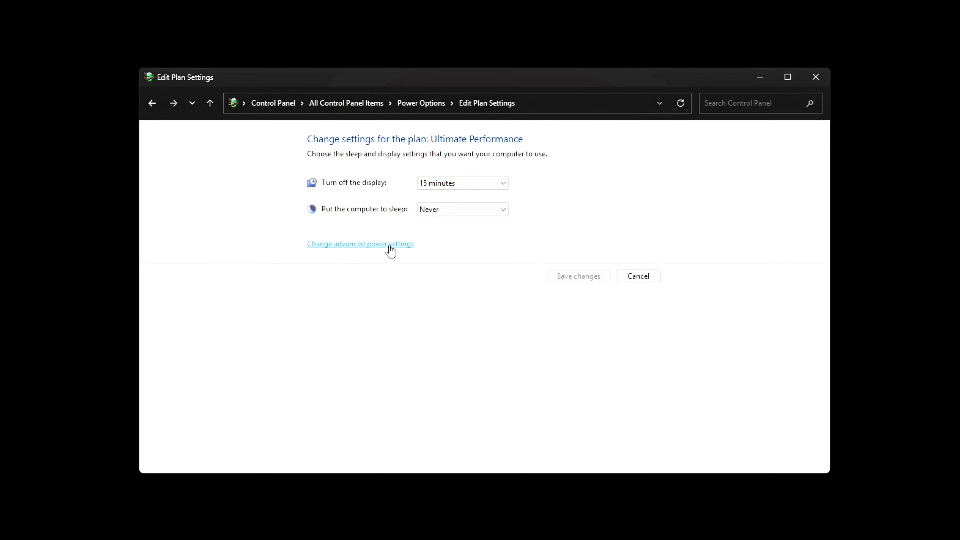
click(360, 244)
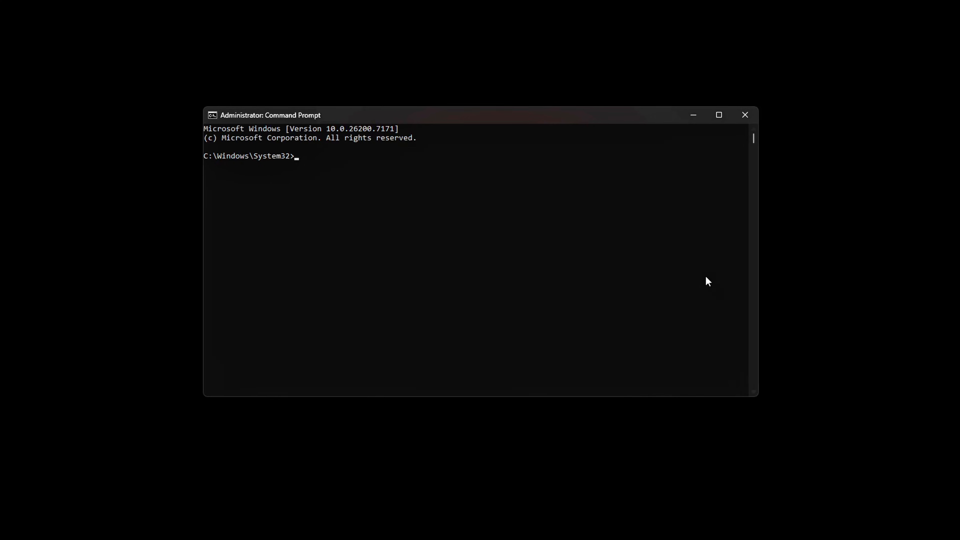
Duplicate the Ultimate Performance scheme e9a42b02-d5df-448d-aa00-03f14749eb61 with powercfg -duplicatescheme
text(powercfg -duplicatescheme e9a42b02-d5df-448d-aa00-03f14749eb61)
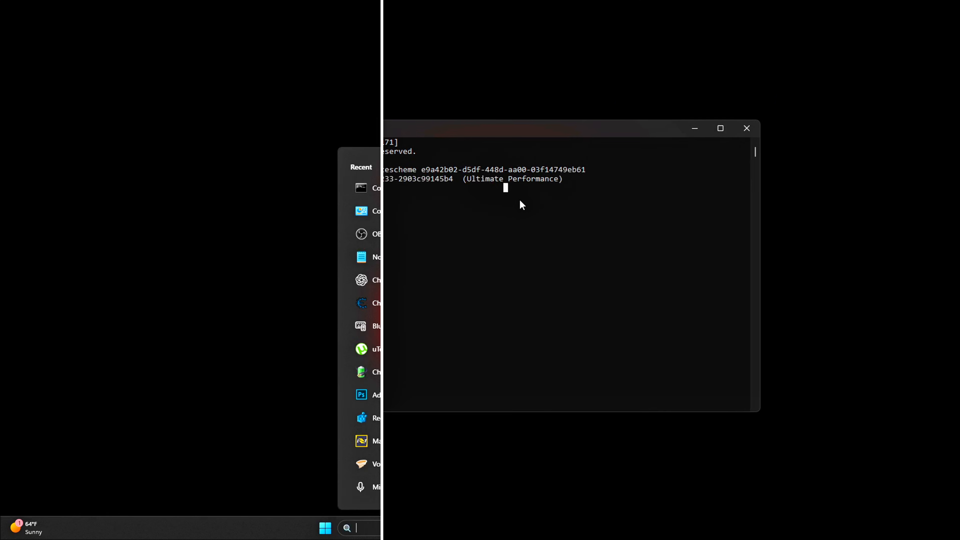
Search 'power', reach Choose a power plan, and enter Ultimate Performance's advanced settings
text(power)
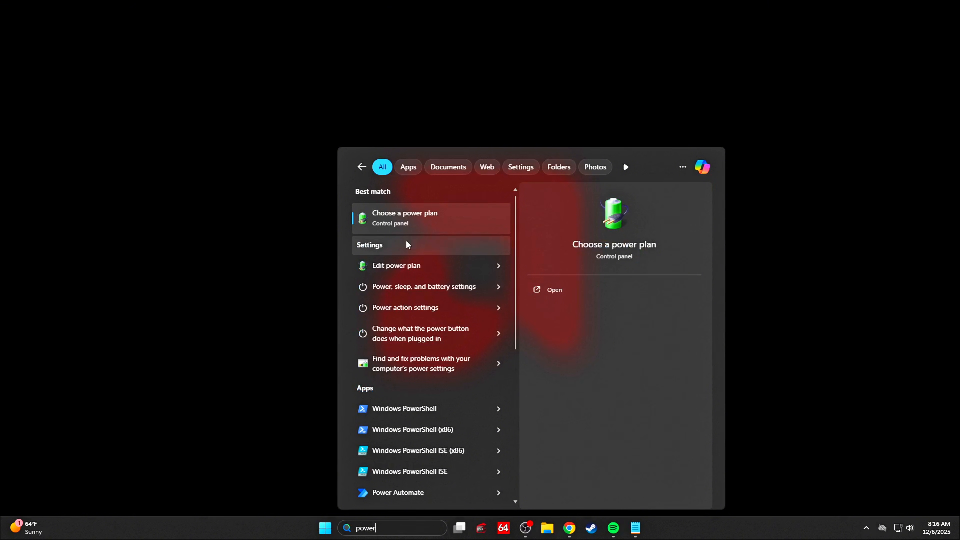
click(405, 217)
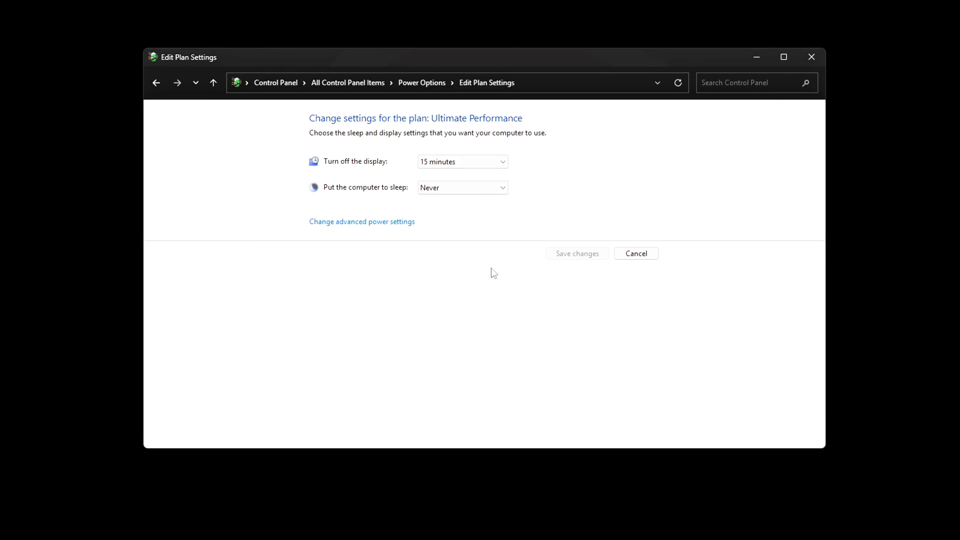
click(362, 222)
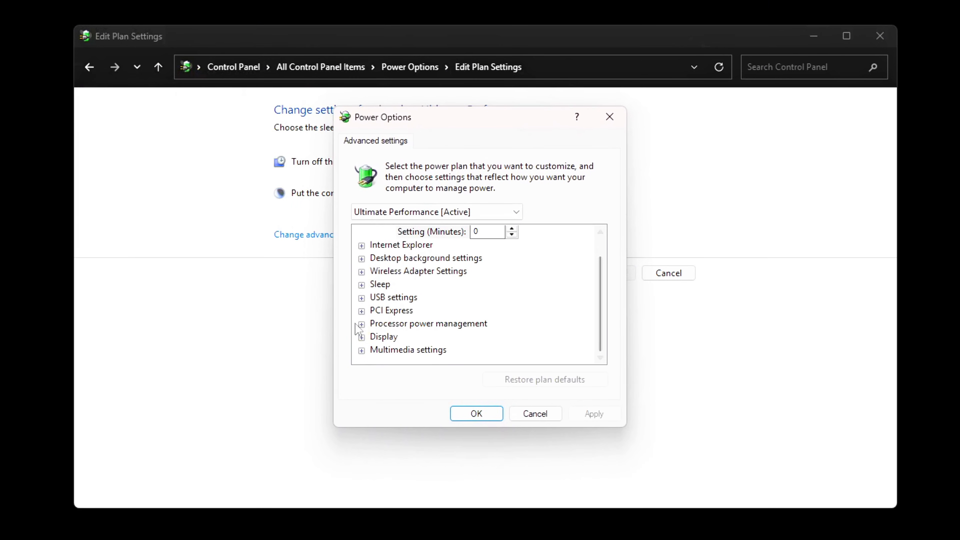
Set processor states and core parking minimum to 100%, wireless adapter and USB selective suspend to no power saving
click(361, 323)
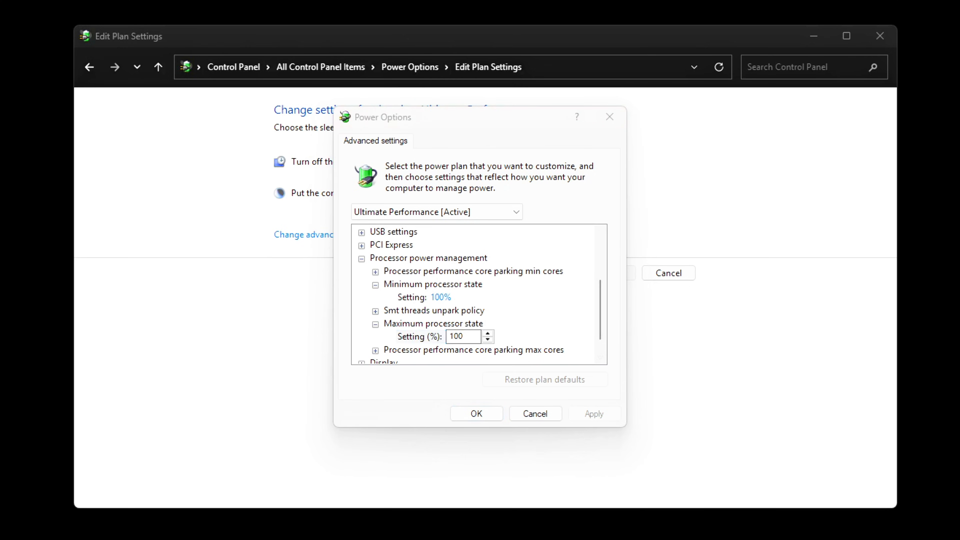
mouse_move(725, 435)
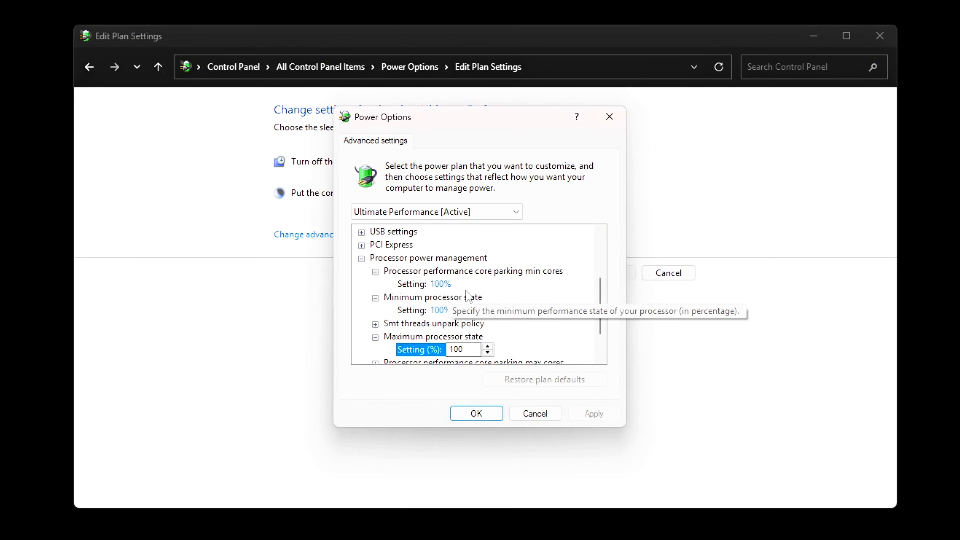
scroll(down, 3)
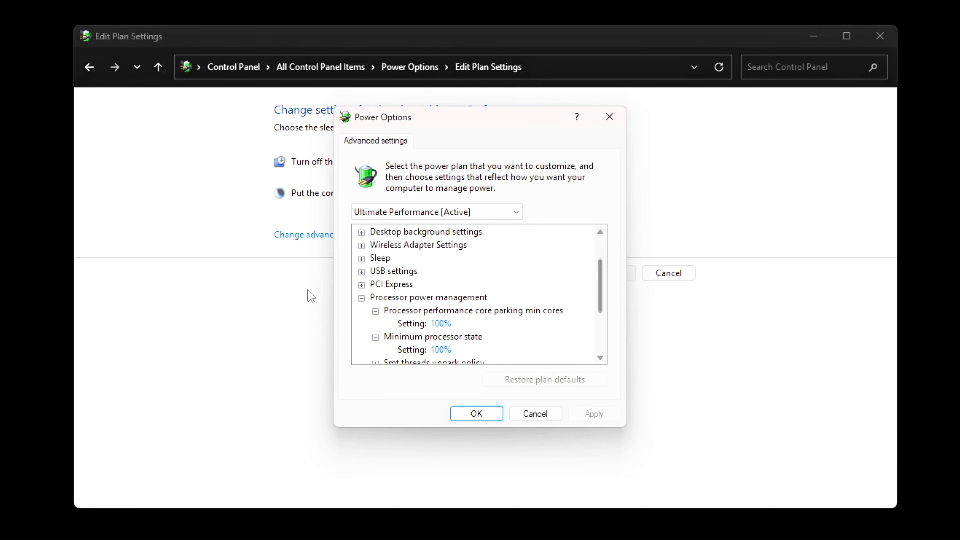
click(360, 284)
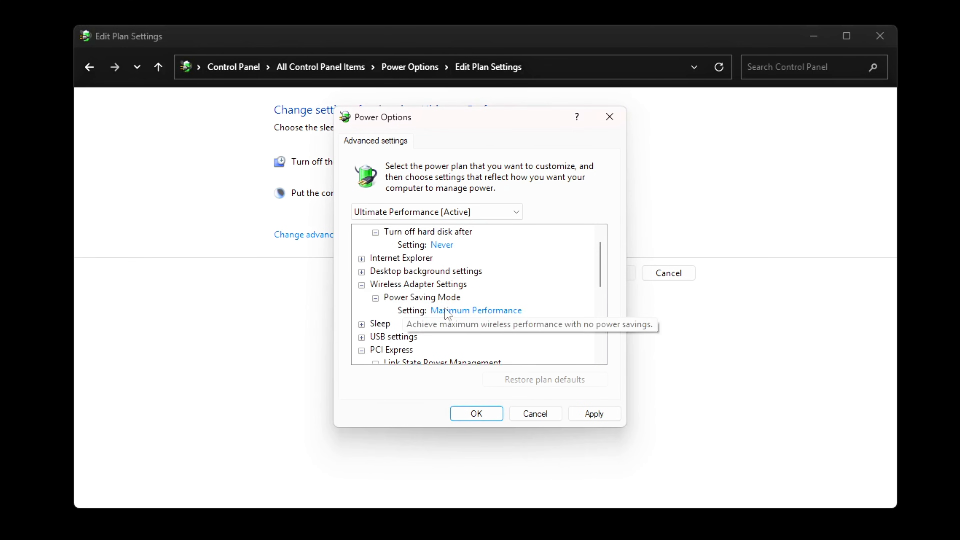
click(476, 311)
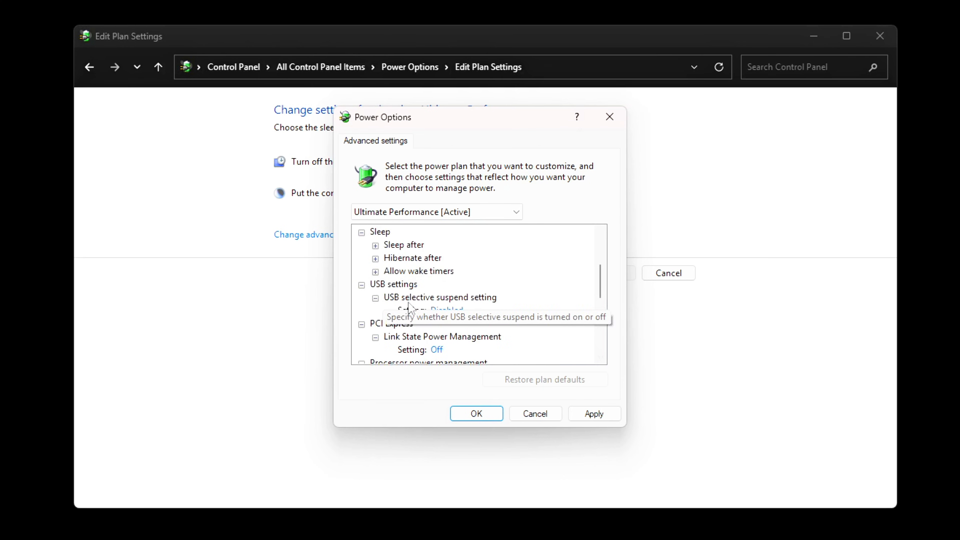
click(413, 311)
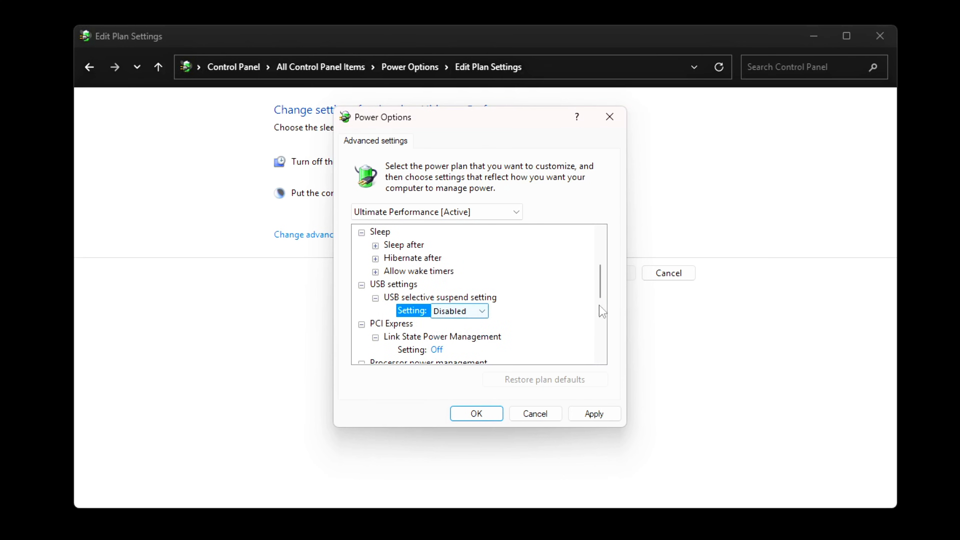
scroll(down, 3)
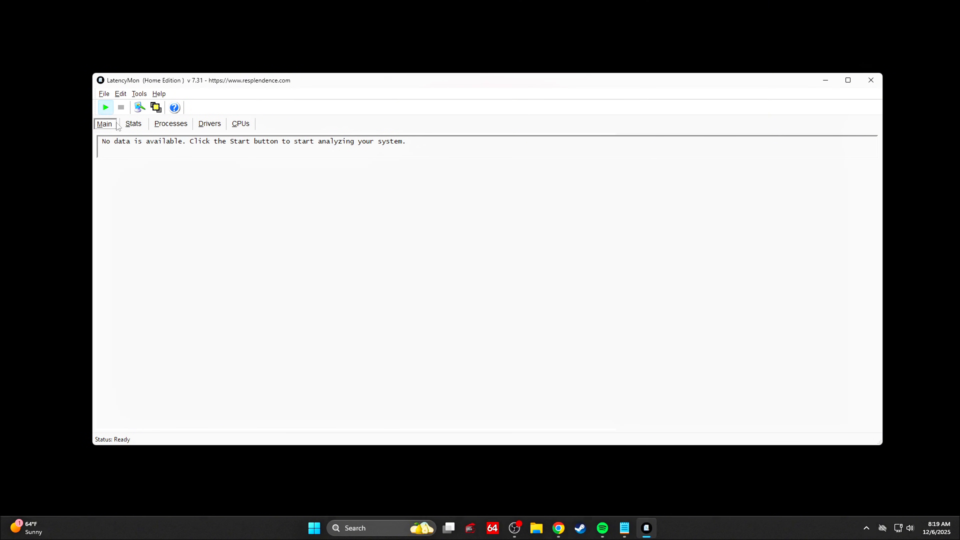
Start the latency analysis, review Processes and Drivers sorted by DPC count and highest execution, then the Main summary
click(106, 107)
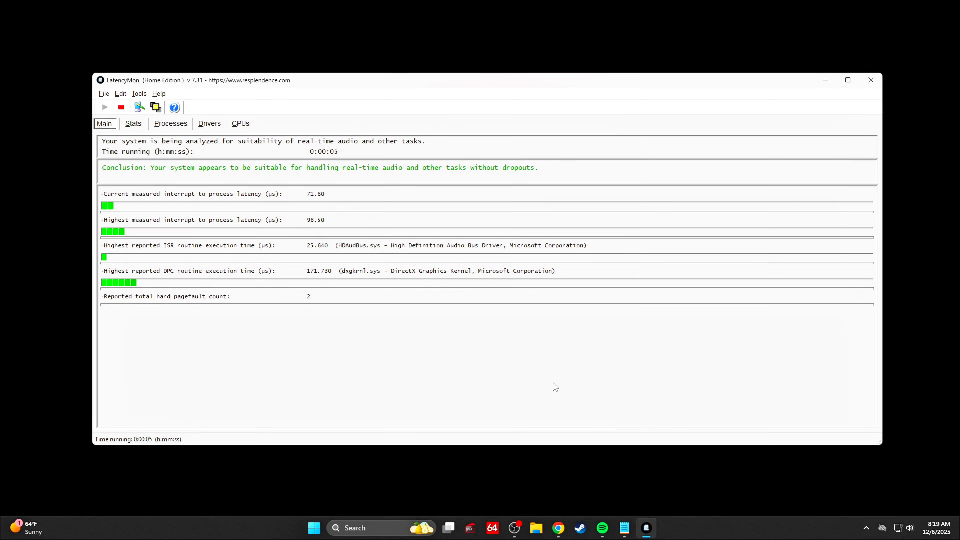
mouse_move(335, 257)
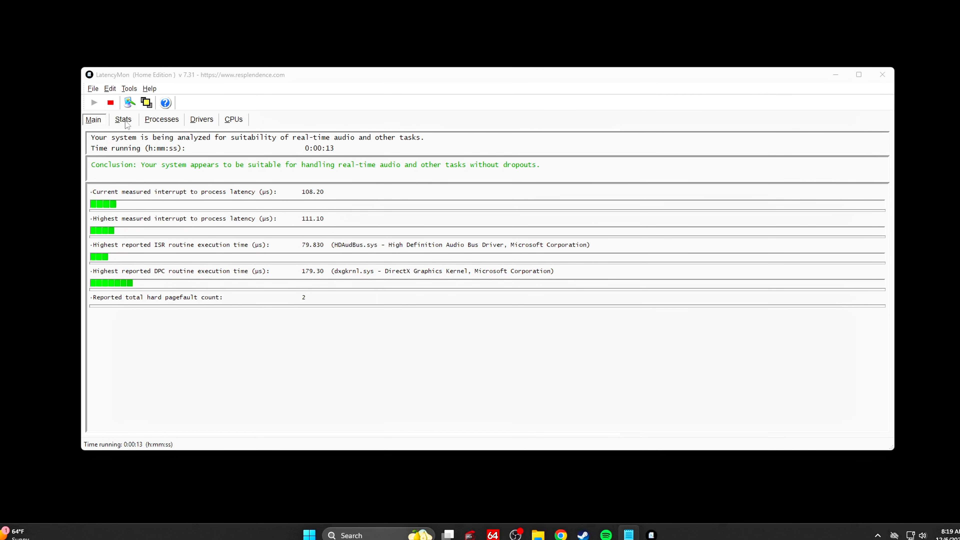
click(161, 119)
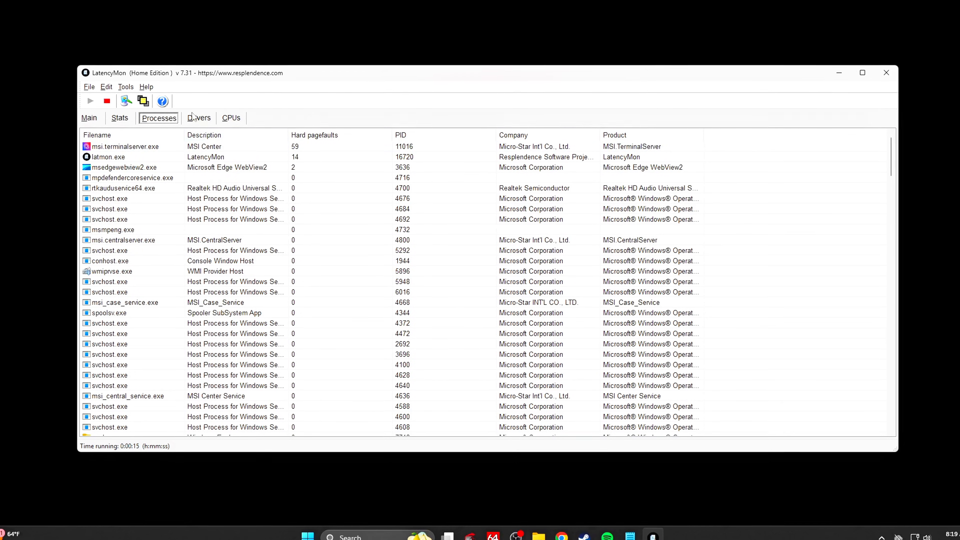
click(198, 118)
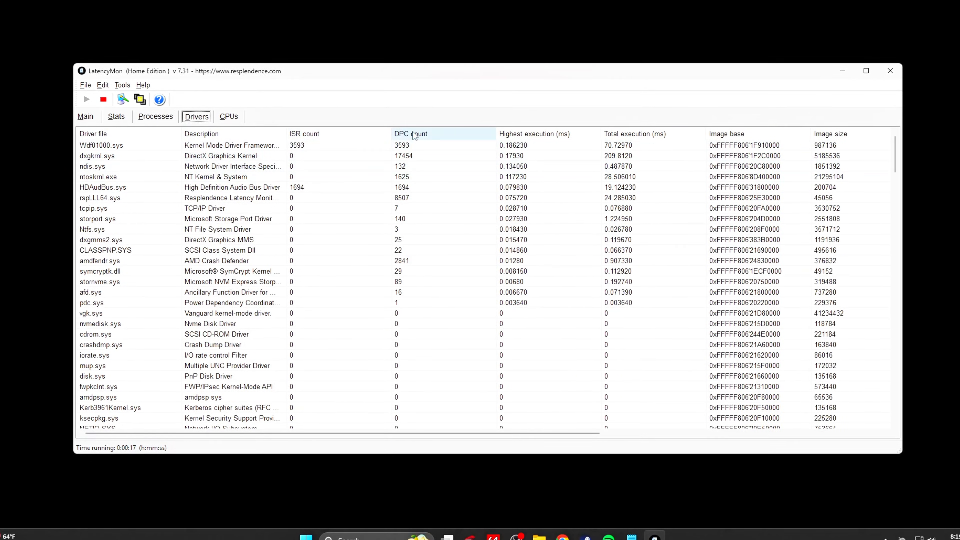
click(534, 133)
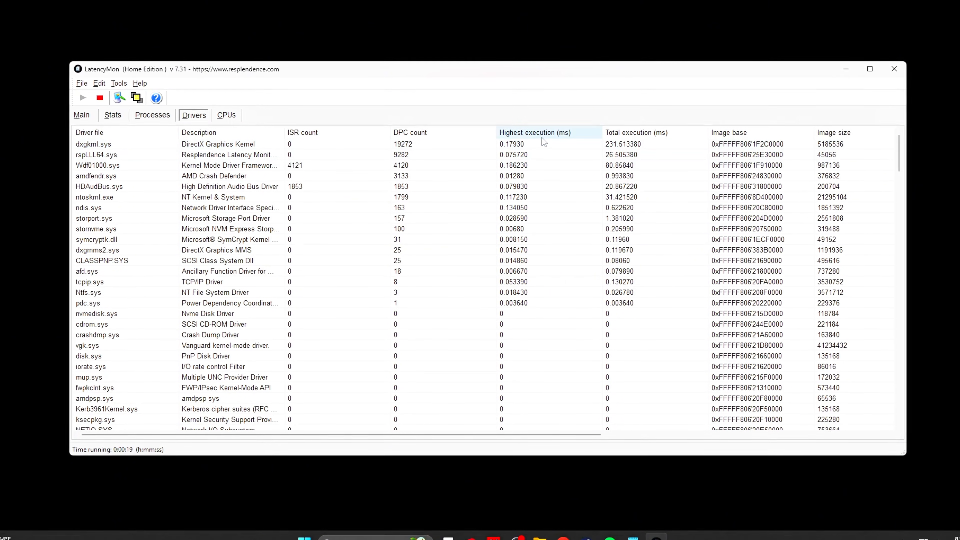
click(637, 132)
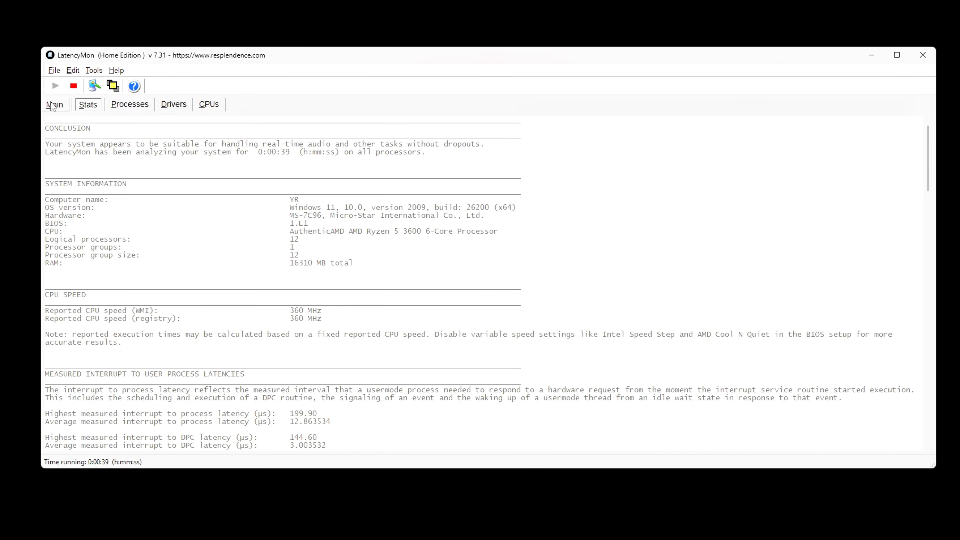
click(54, 104)
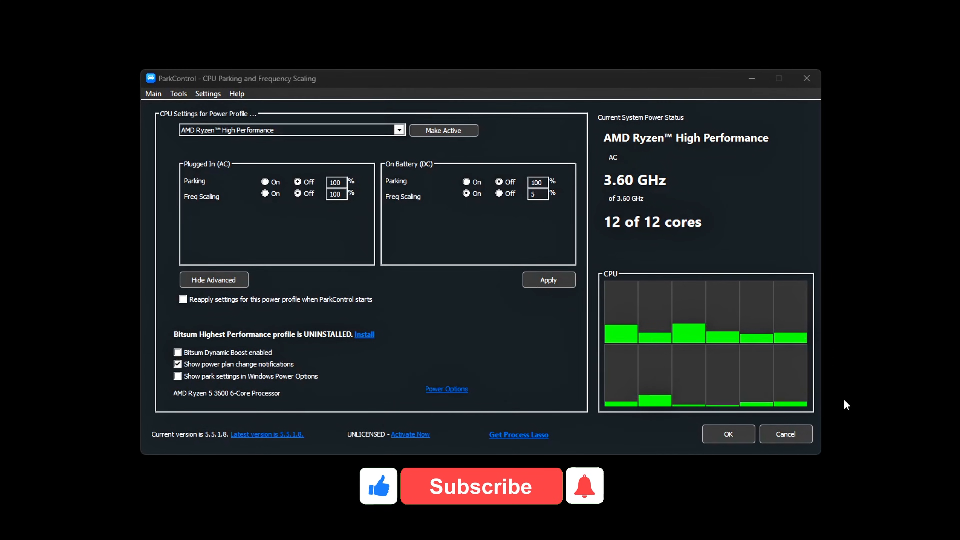
click(481, 487)
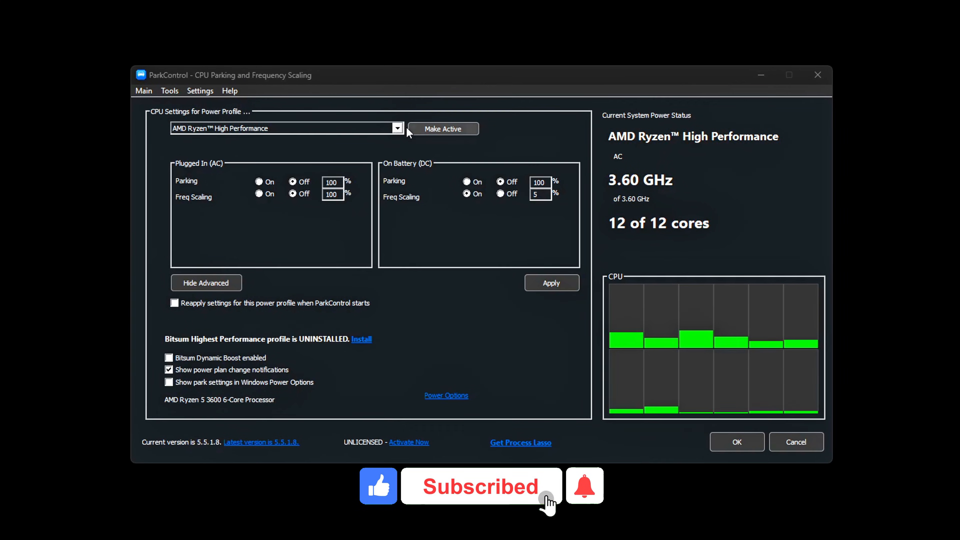
click(396, 129)
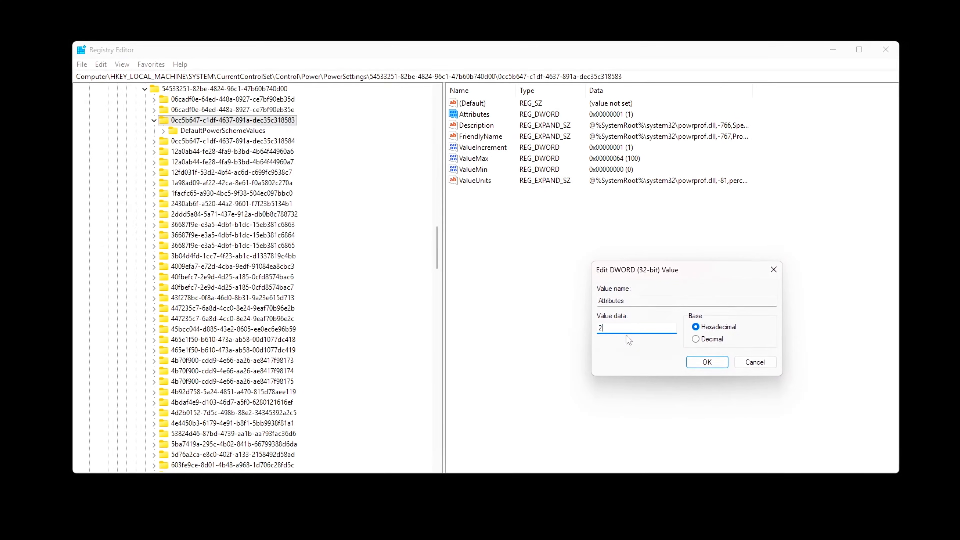
Confirm Attributes = 2 for power setting 0cc5b647-c1df-4637-891a-dec35c318583
click(706, 362)
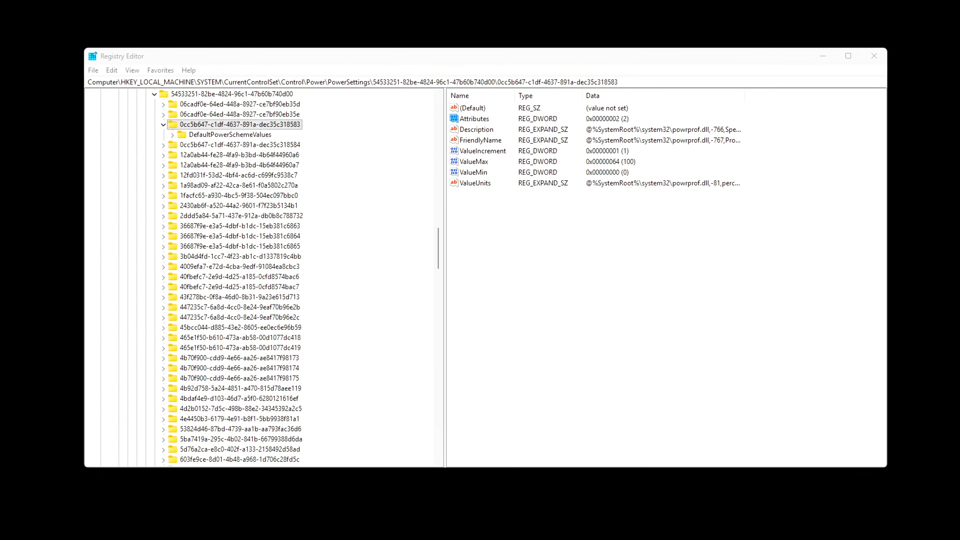